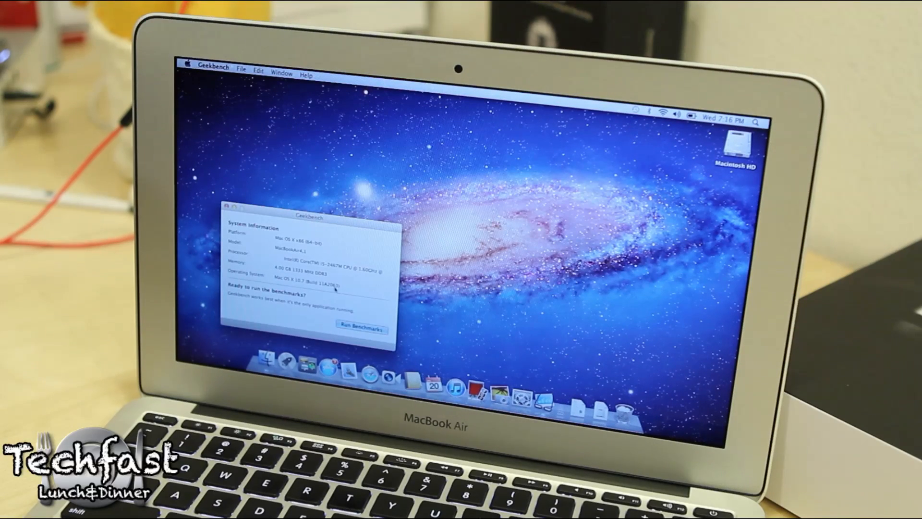
Start the Geekbench 64-bit benchmark run via Run Benchmarks on the MacBook Air.
left_click(362, 327)
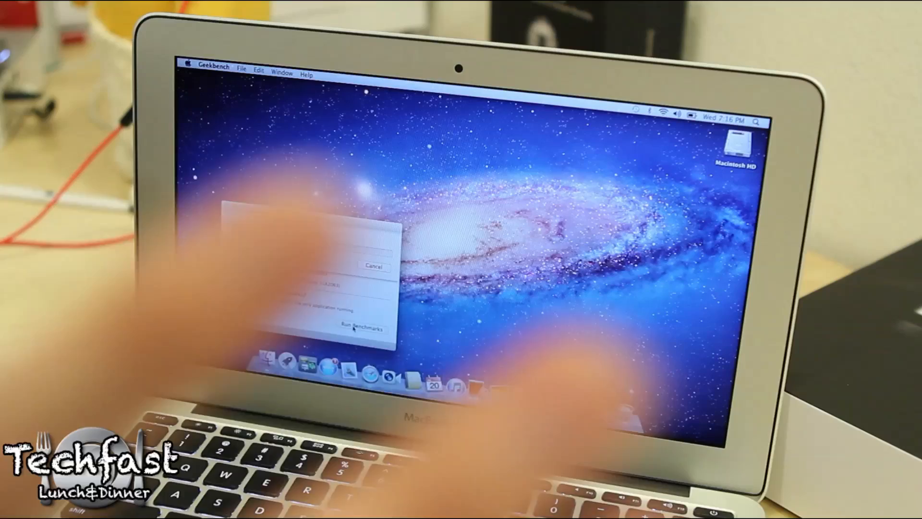
left_click(360, 329)
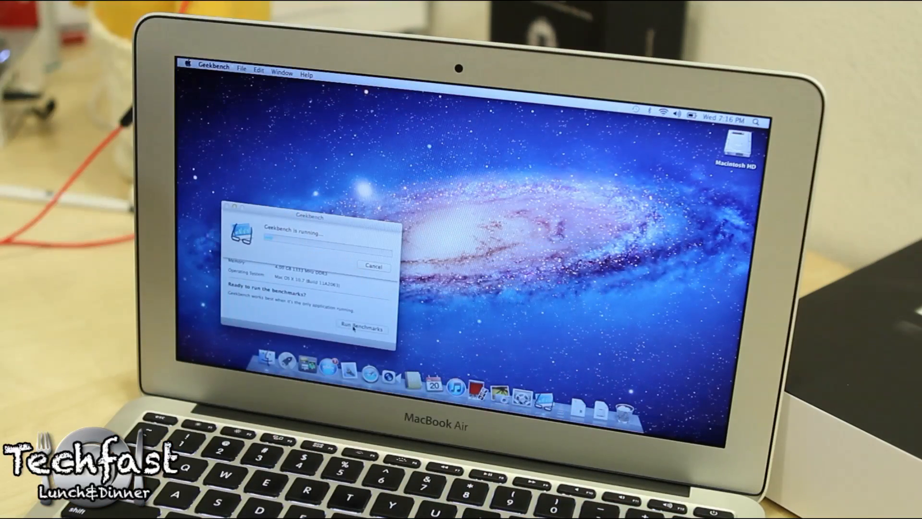